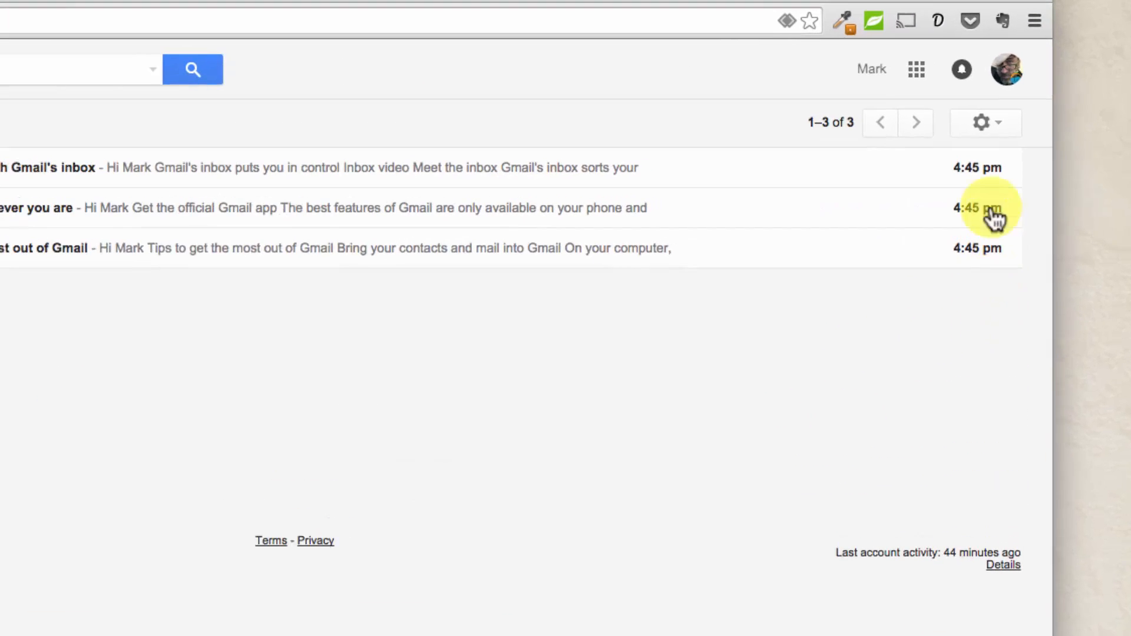
mouse_move(980, 121)
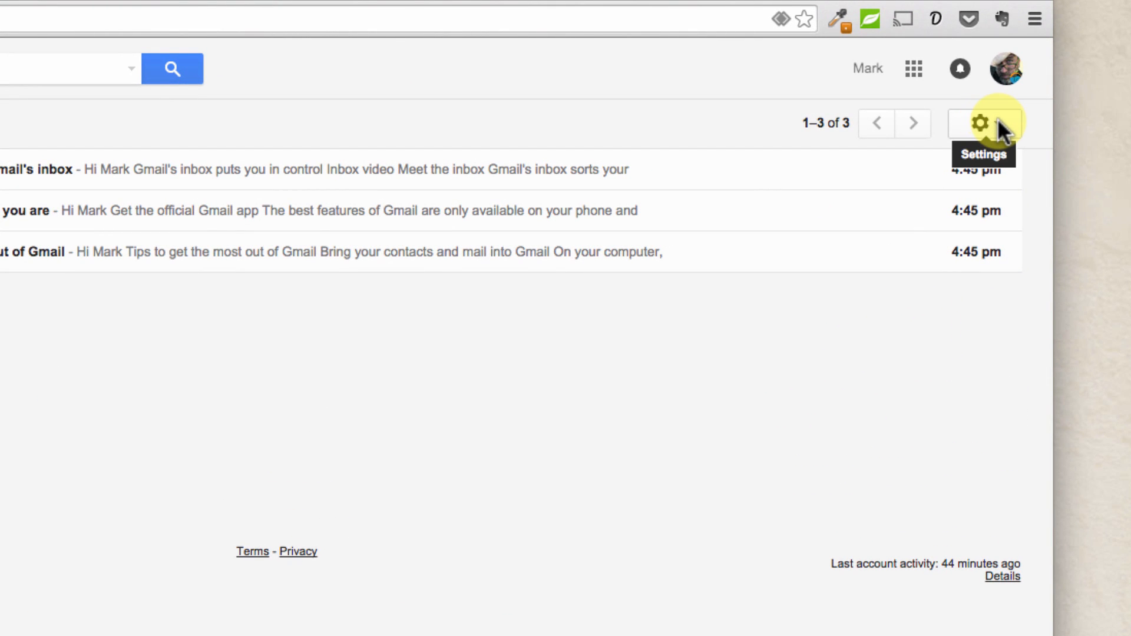
- Open Gmail's General settings page from the gear menu
left_click(979, 123)
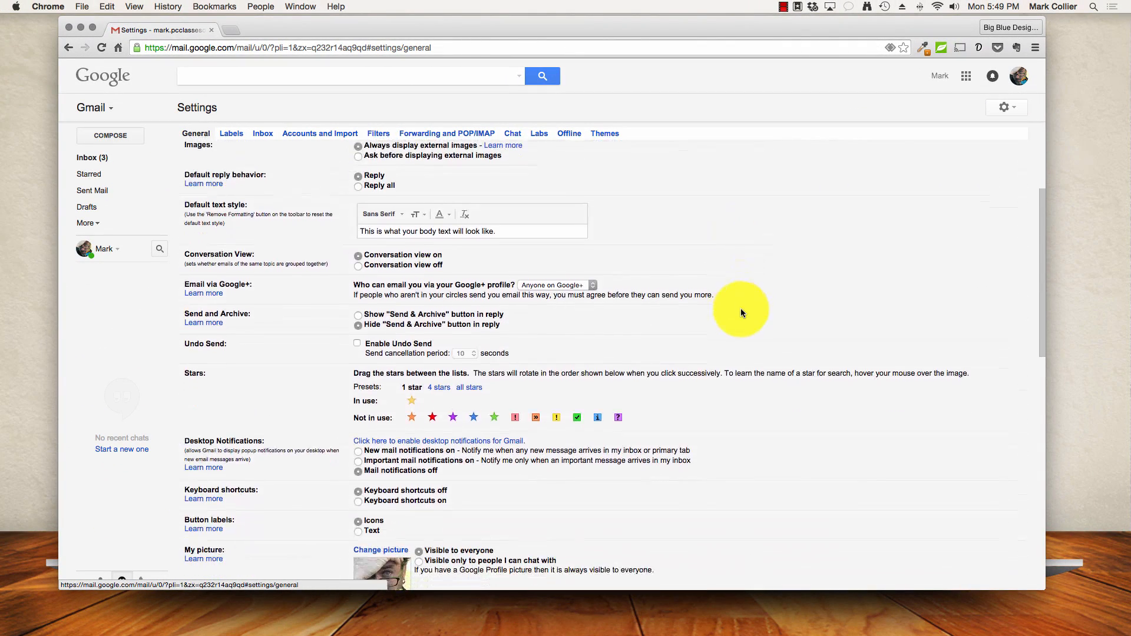
scroll("down", 3)
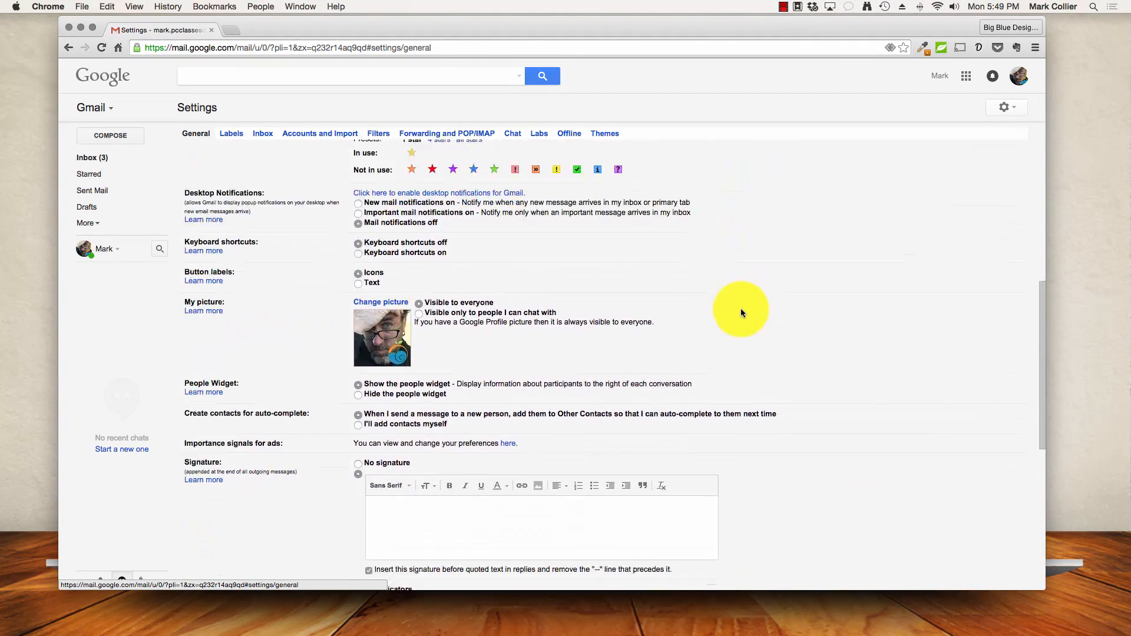
scroll("down", 3)
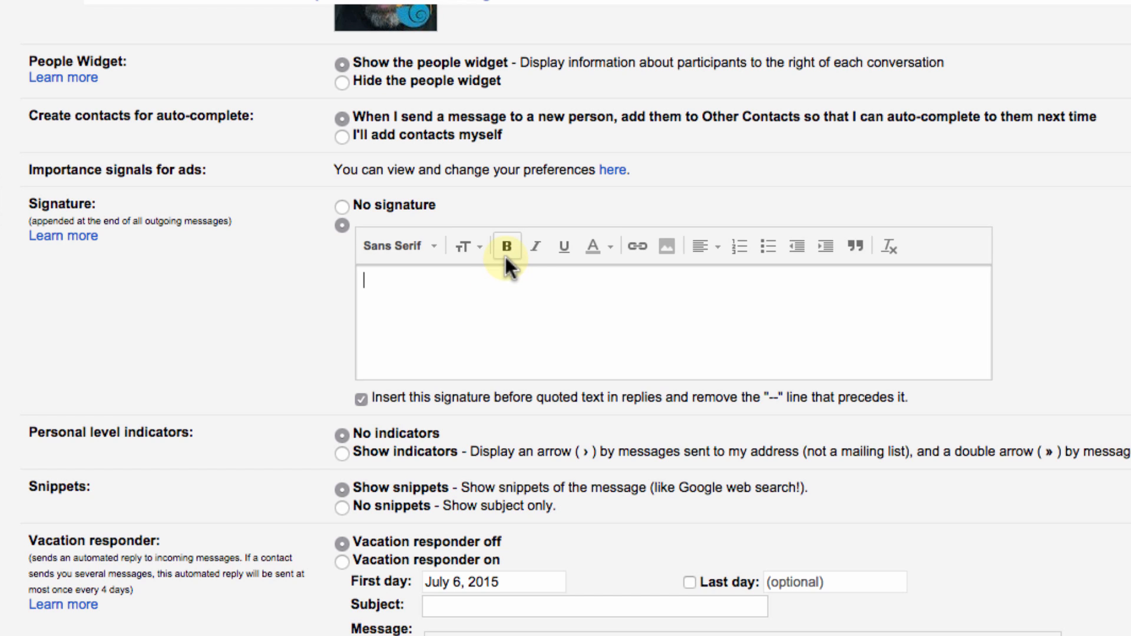
mouse_move(562, 246)
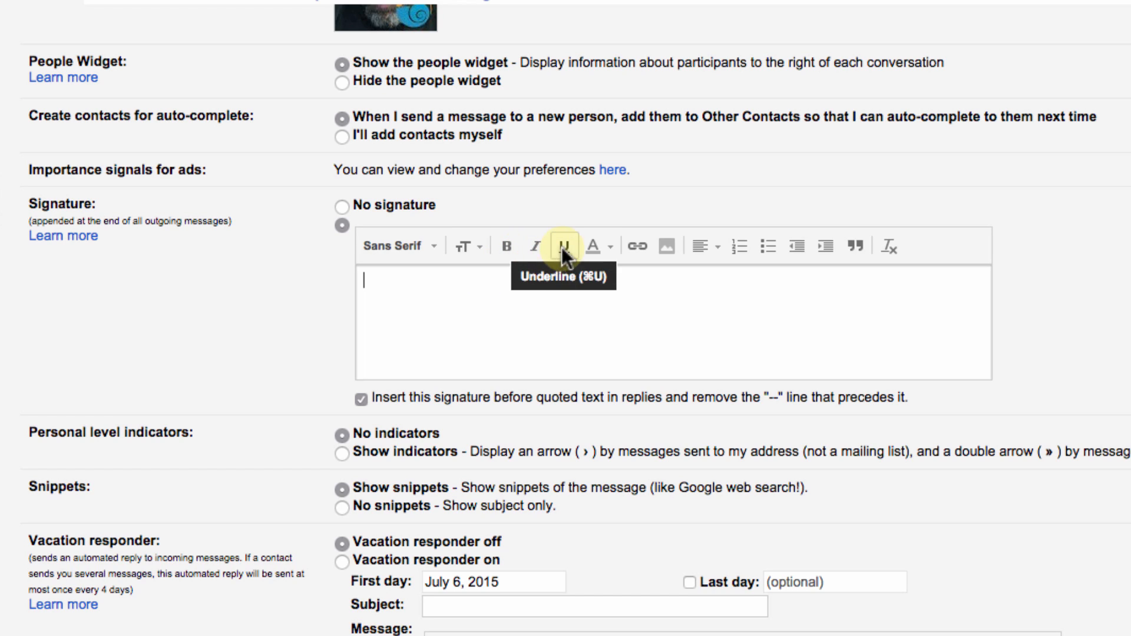
mouse_move(598, 246)
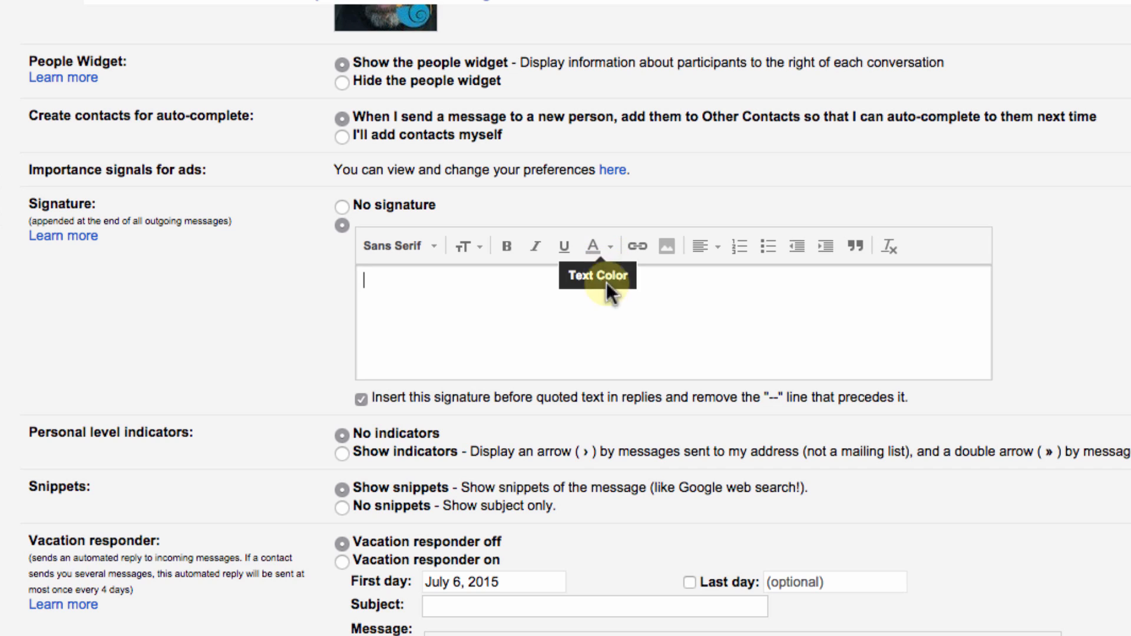
mouse_move(608, 303)
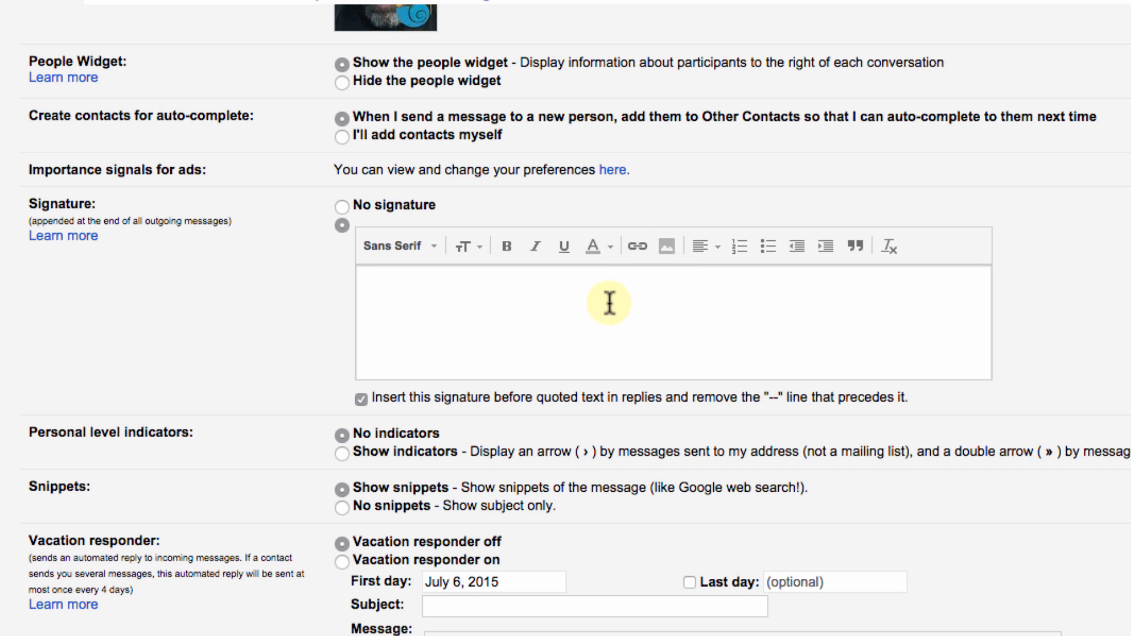
type("Mark")
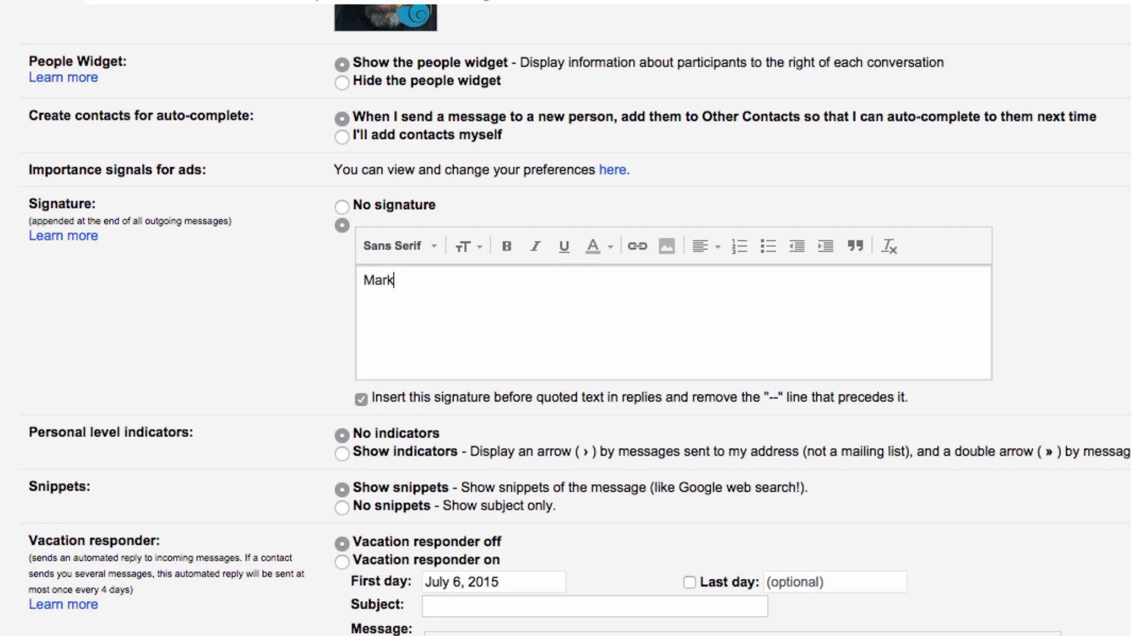
type("Collier")
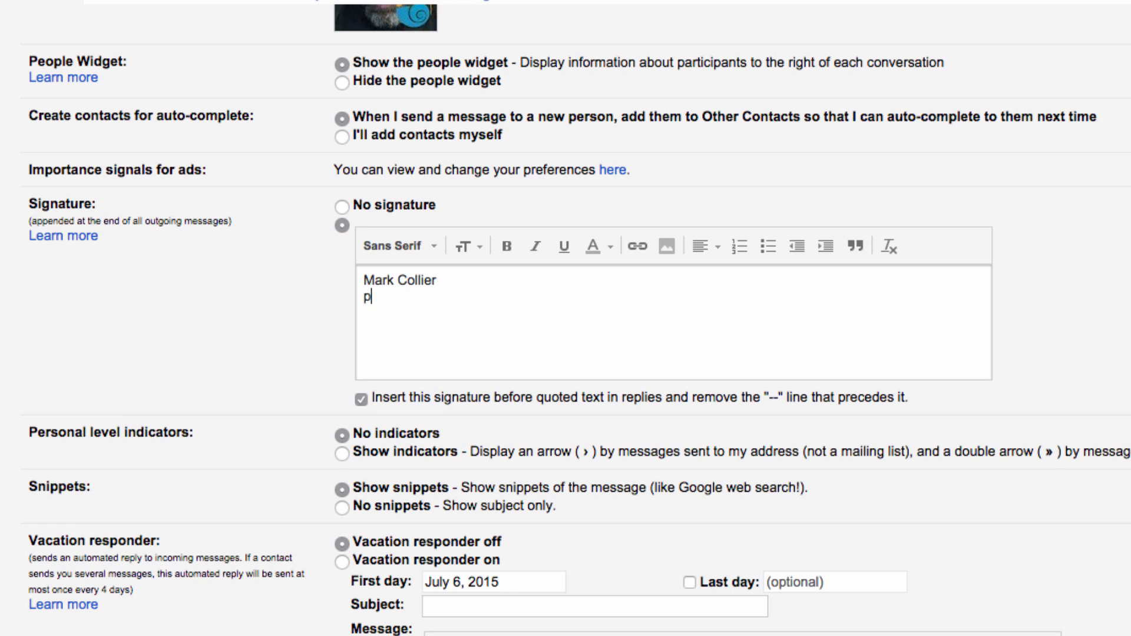
type("cclassesonline.com")
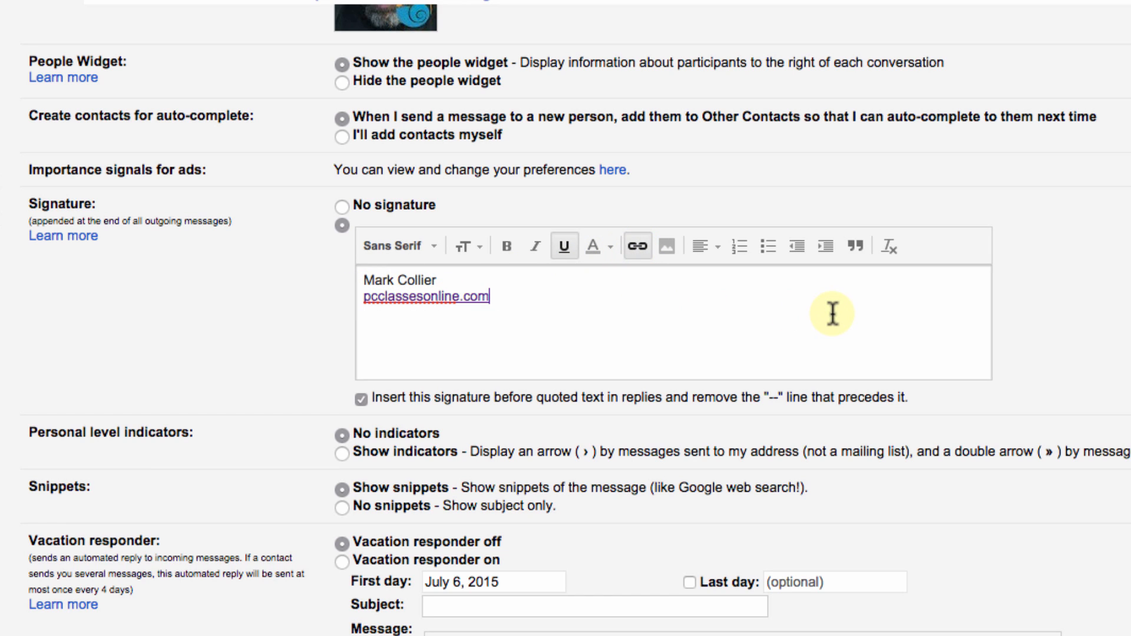
mouse_move(528, 301)
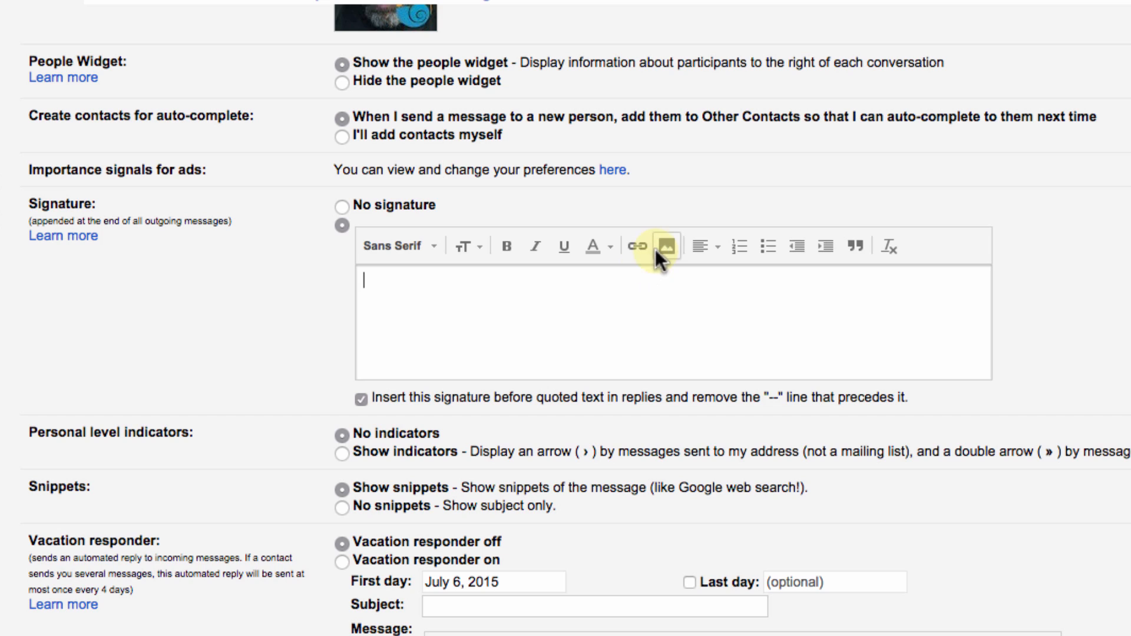
- Open the signature image picker to add the Mark Collier picture from Drive
left_click(671, 245)
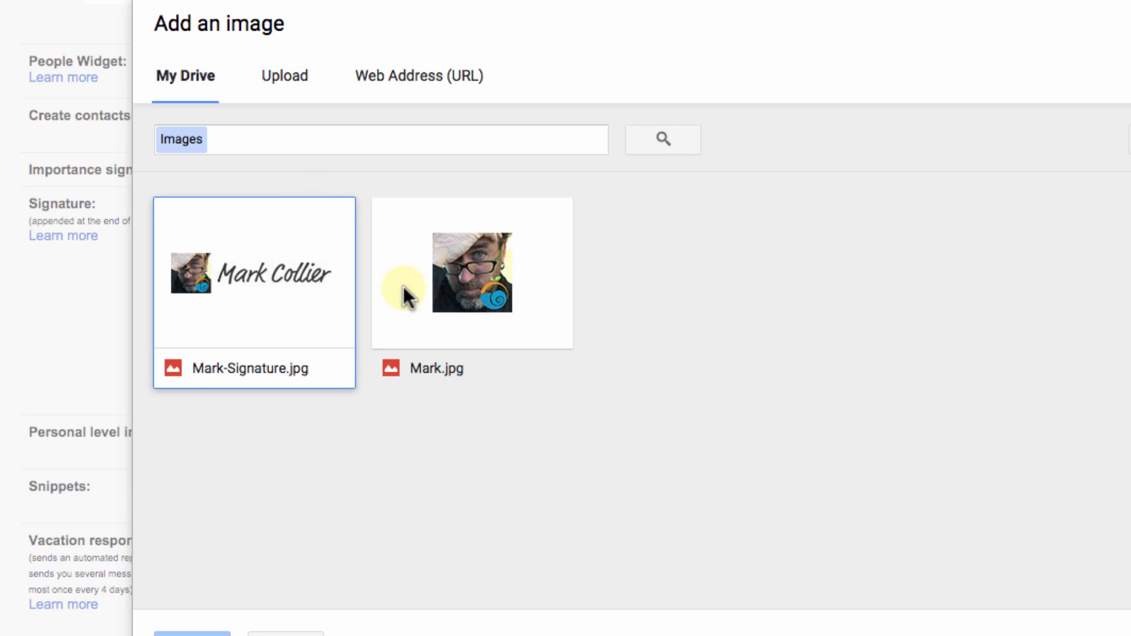
mouse_move(322, 233)
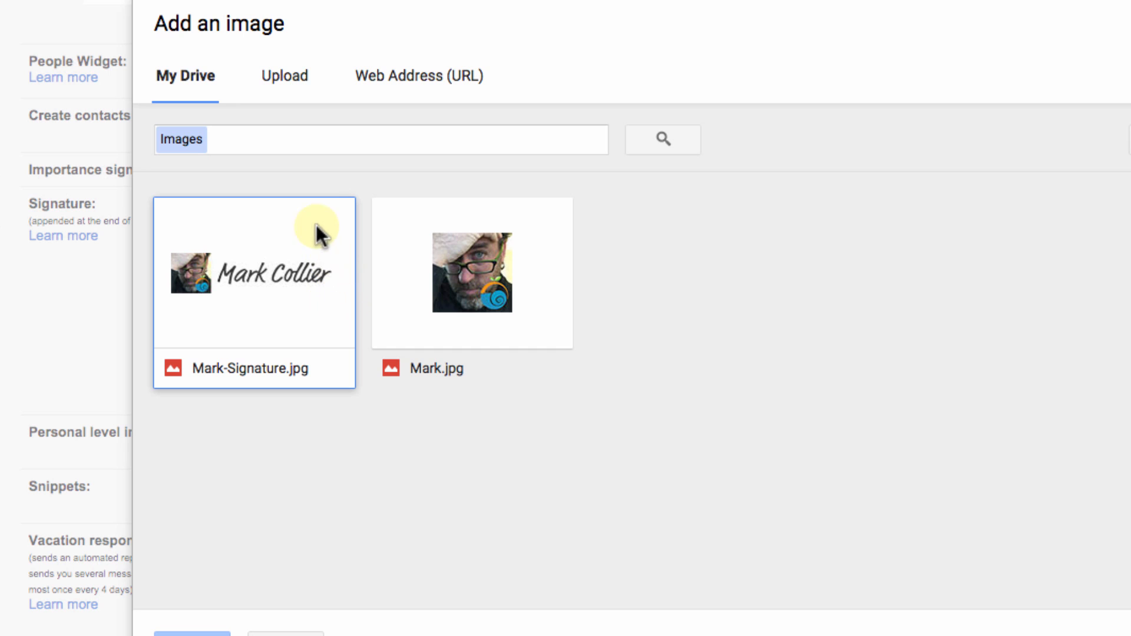
mouse_move(284, 76)
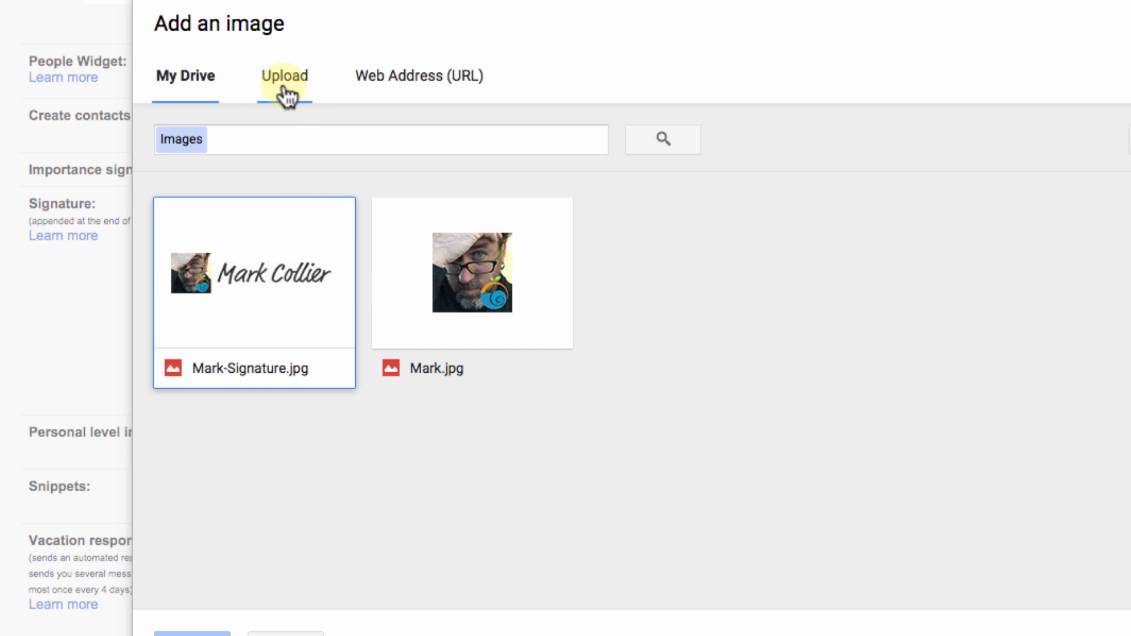
mouse_move(346, 289)
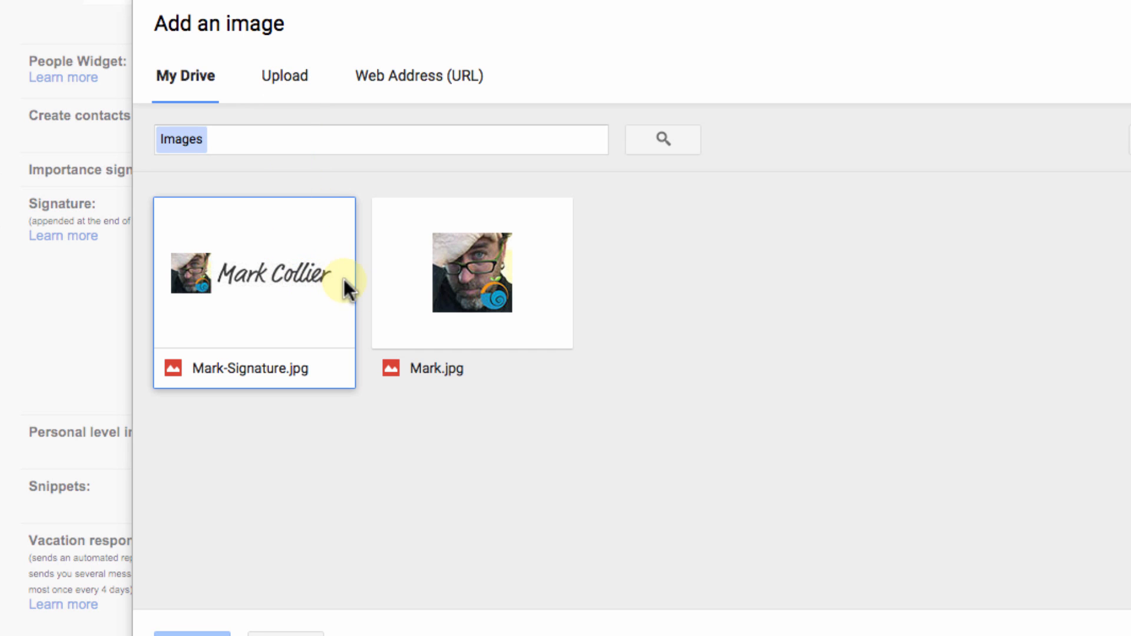
mouse_move(295, 287)
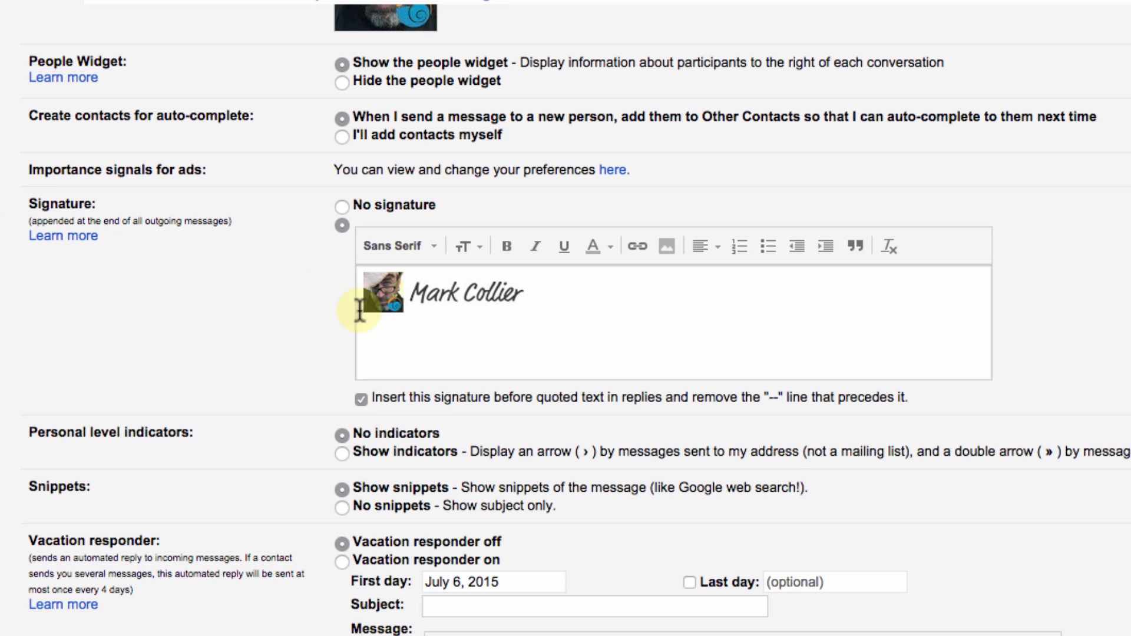
mouse_move(543, 322)
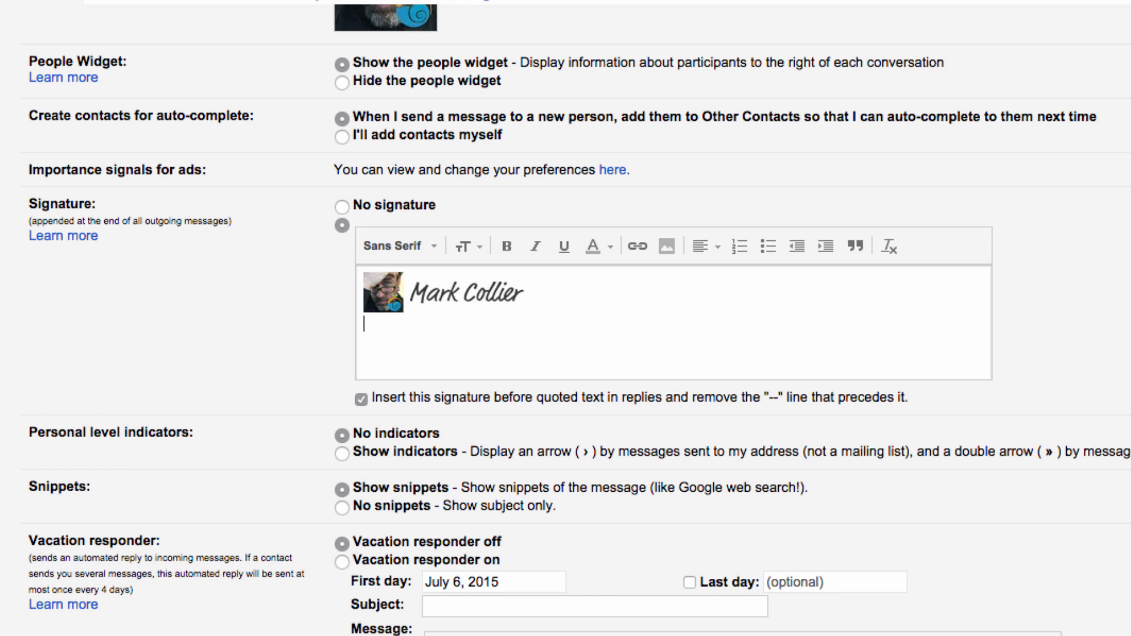
- Add pcclassesonline.com beneath the signature image
type("pccl")
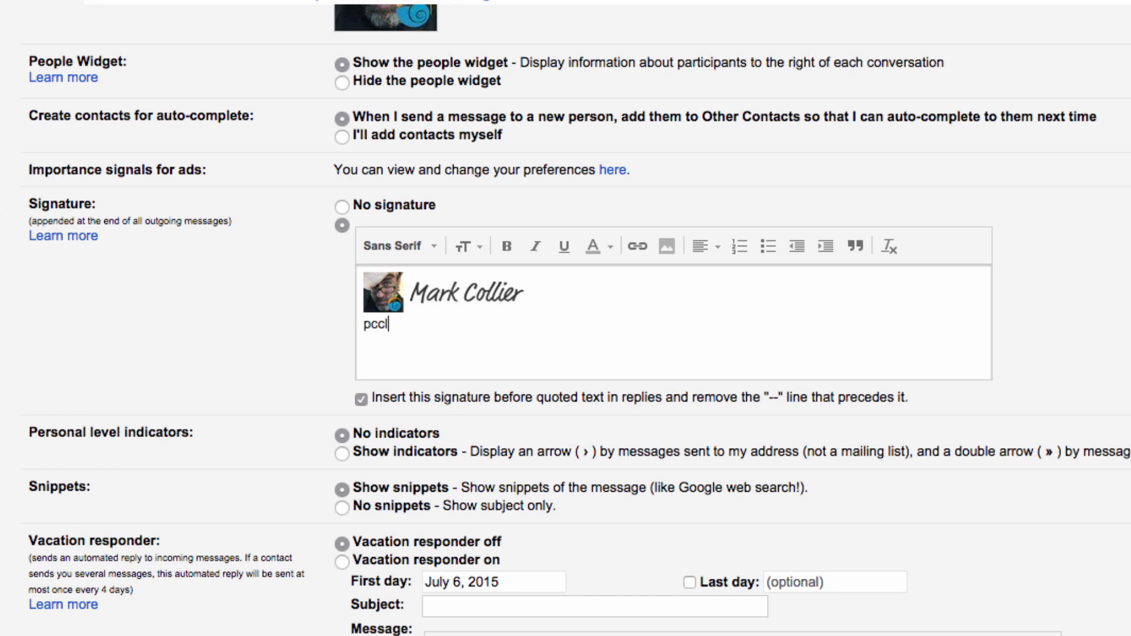
type("lassesonli")
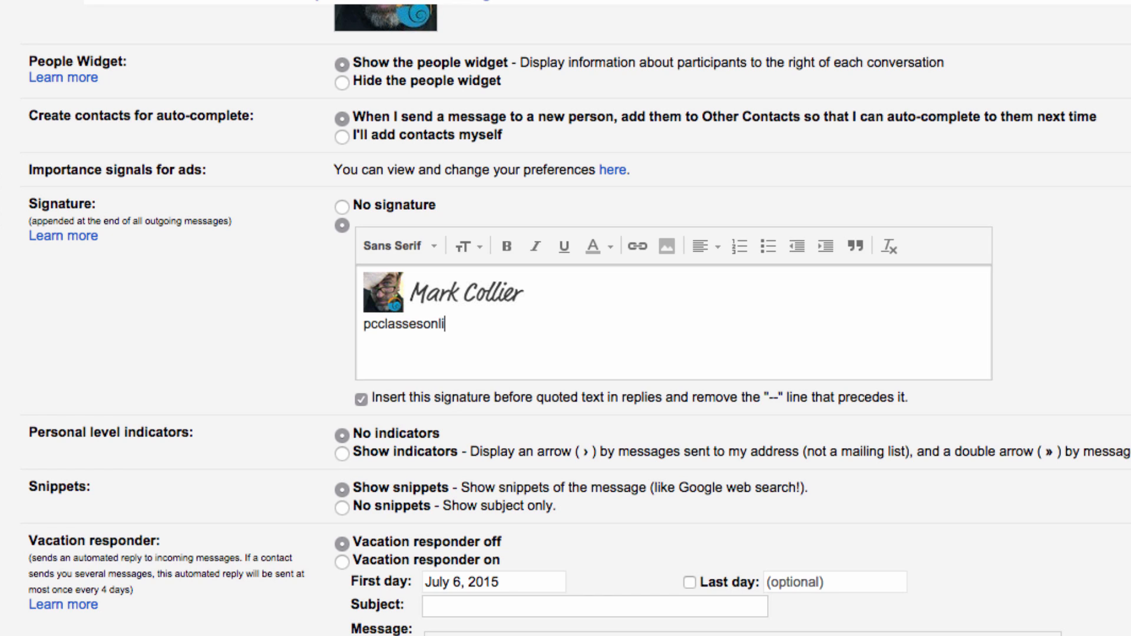
type("ne.com")
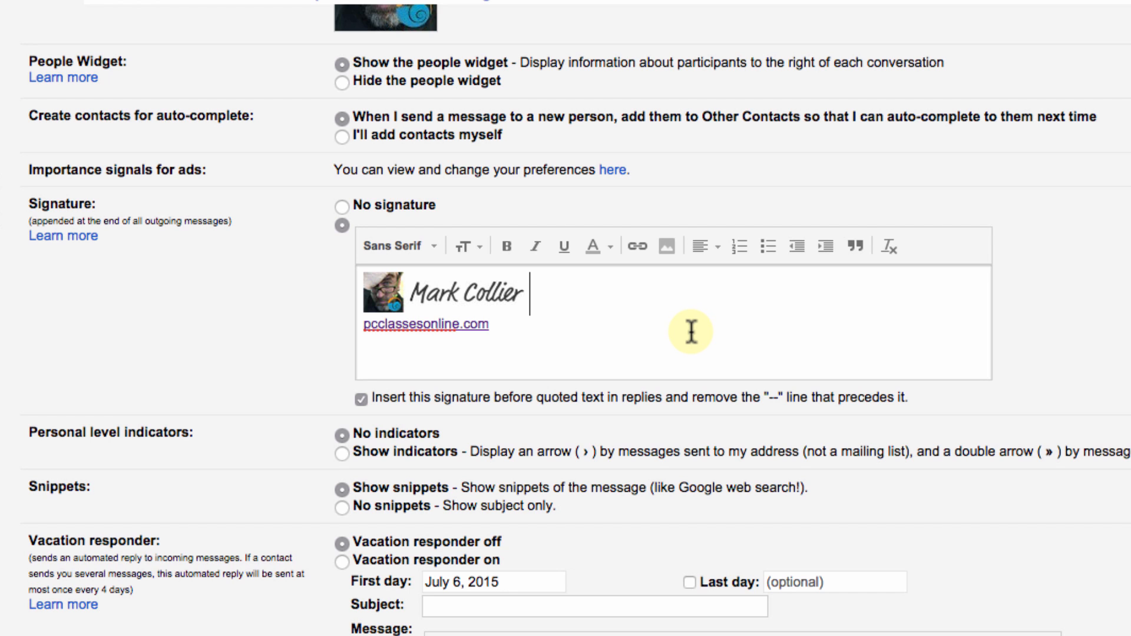
- Save the signature changes and view the signature in a new message
scroll("down", 3)
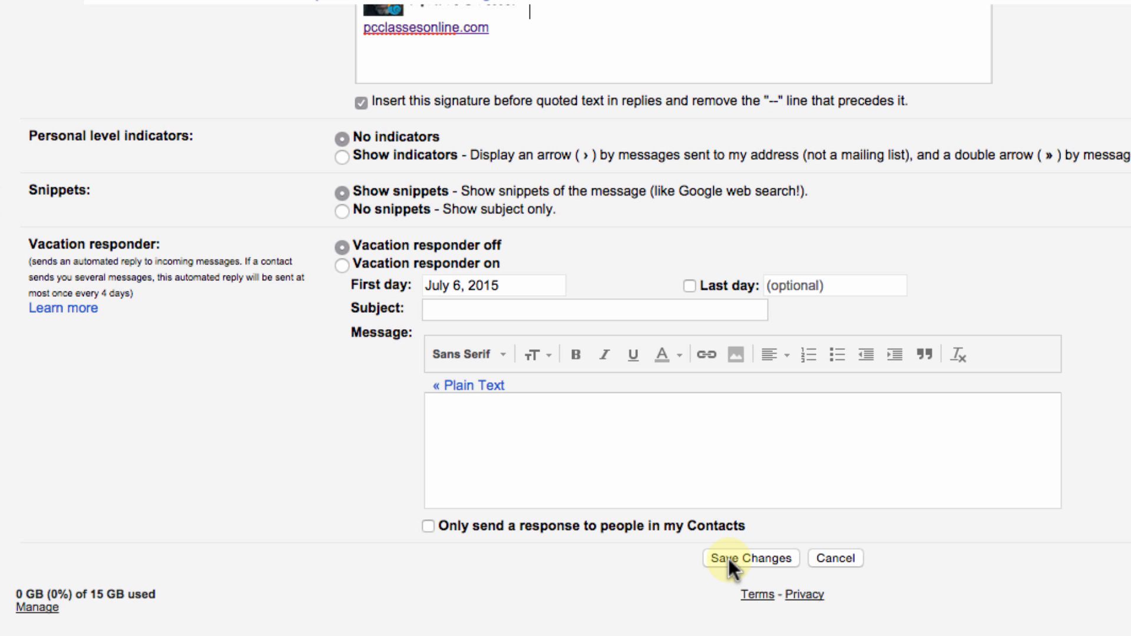
left_click(750, 558)
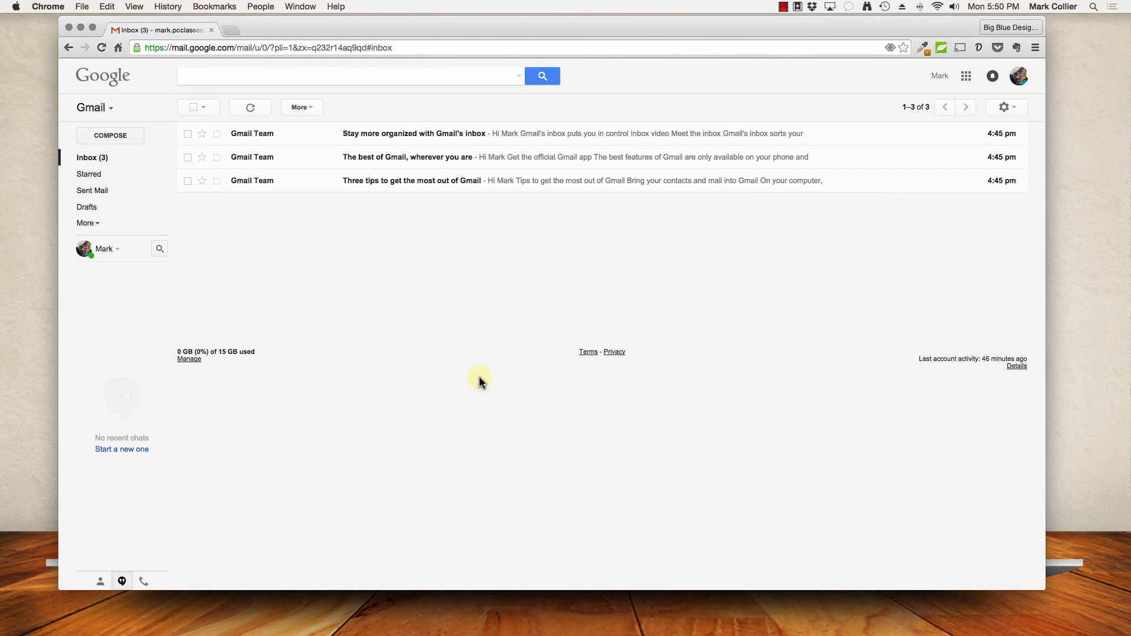
left_click(109, 136)
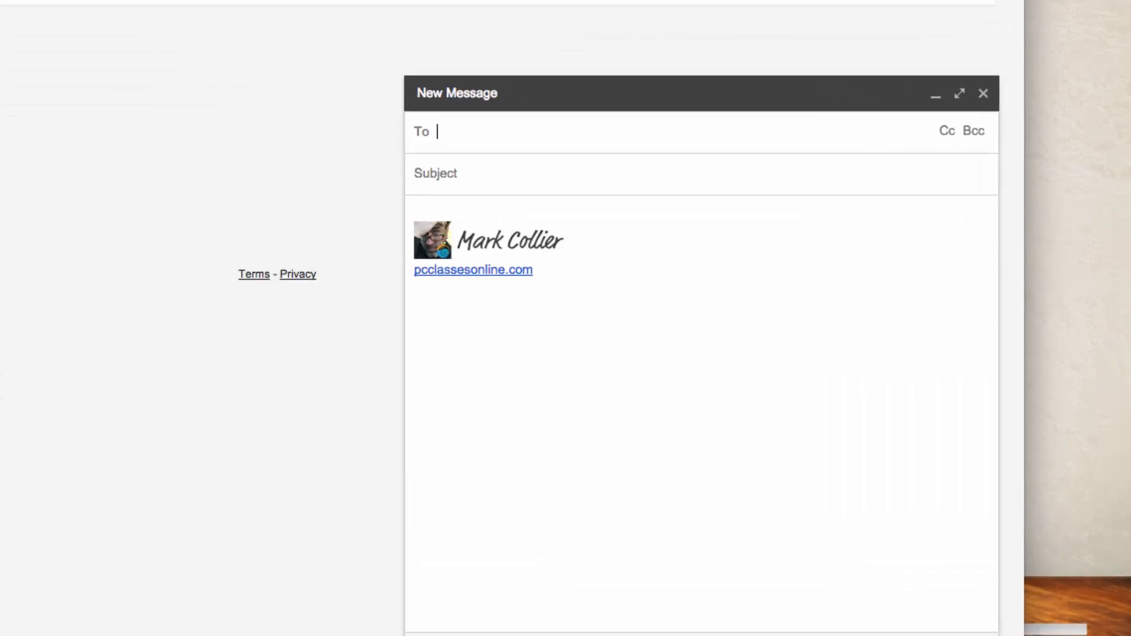